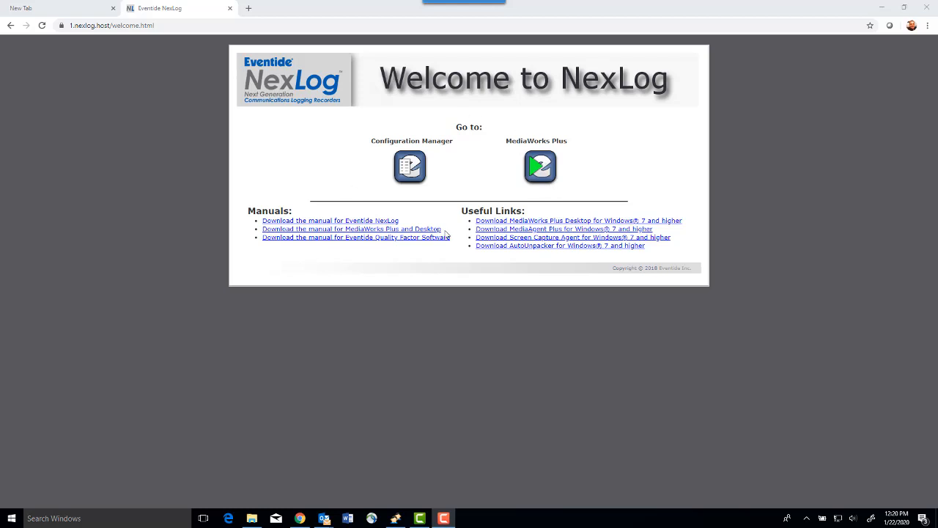
mouse_move(452, 184)
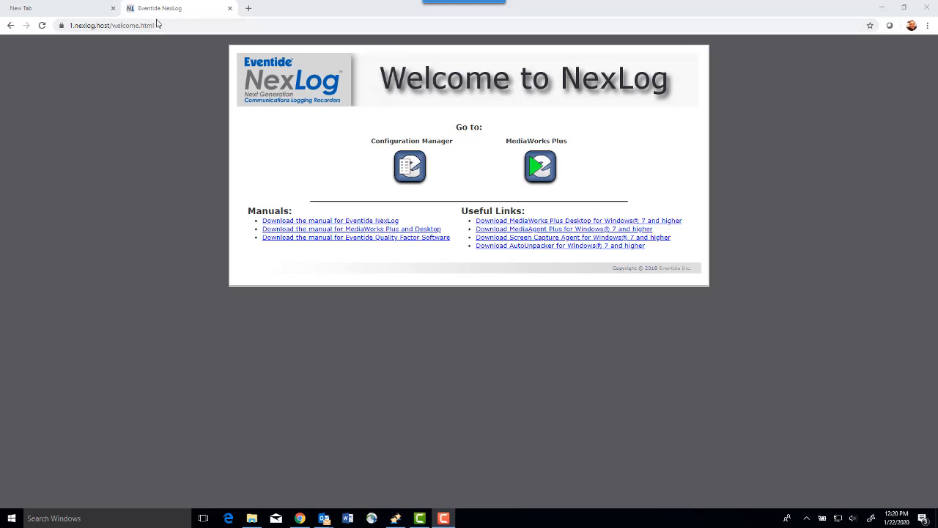
Step: Launch Configuration Manager from the welcome page to reach the recorder's summary home page
left_click(113, 25)
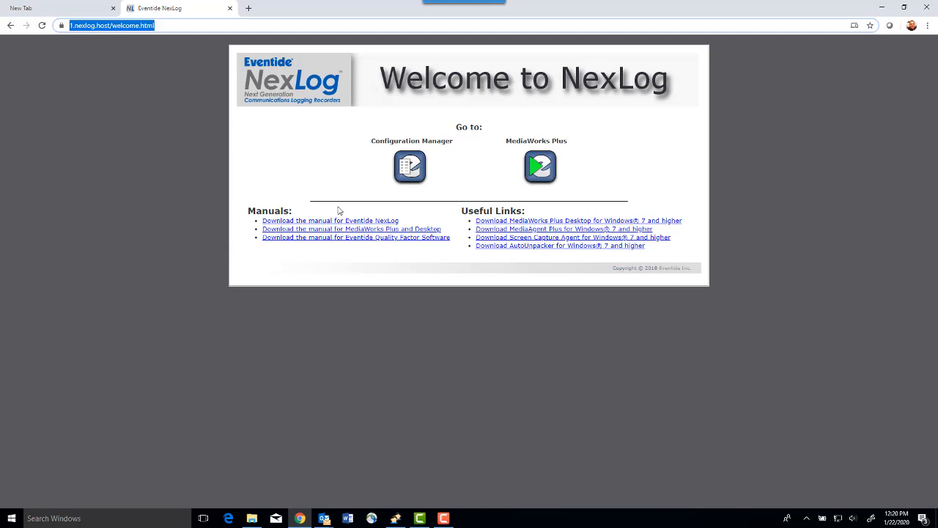
left_click(410, 166)
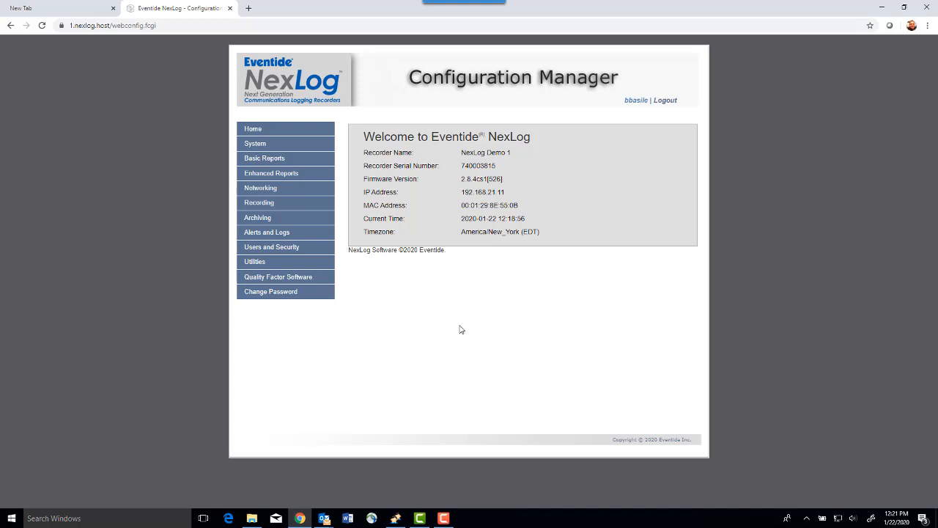
mouse_move(286, 164)
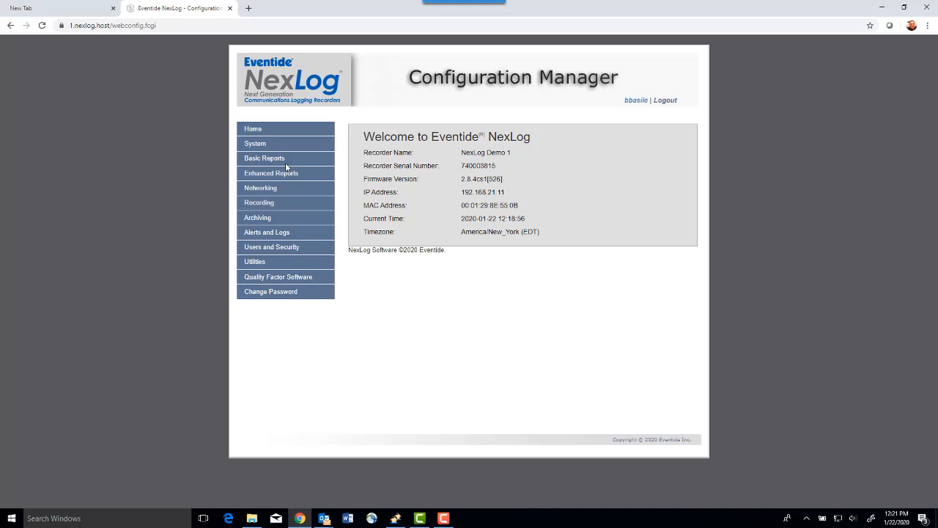
Step: Check the System License Keys for the 168 local VoIP/RTP channel allowance
left_click(255, 143)
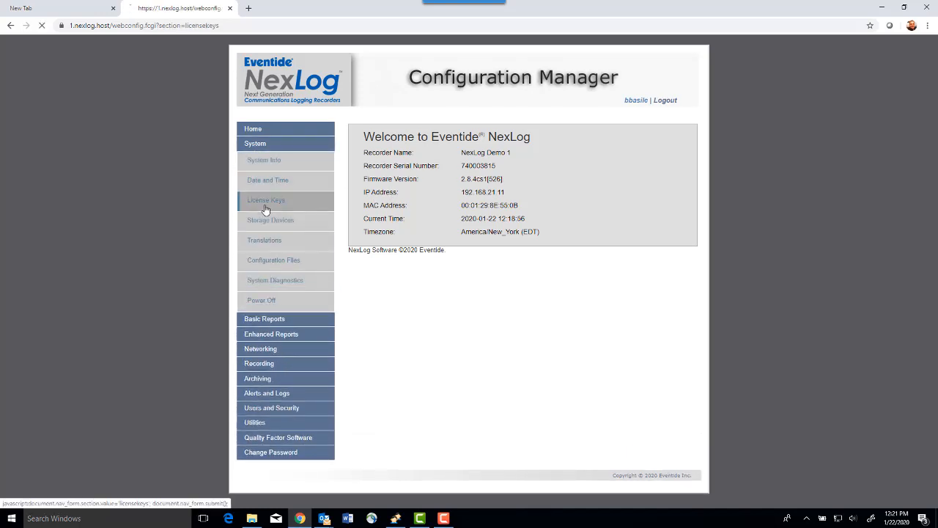
left_click(266, 200)
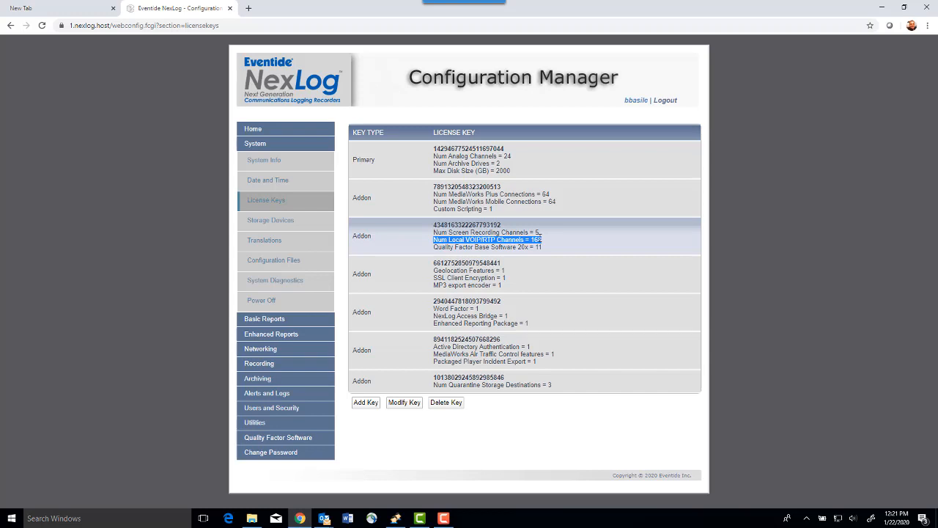
mouse_move(575, 295)
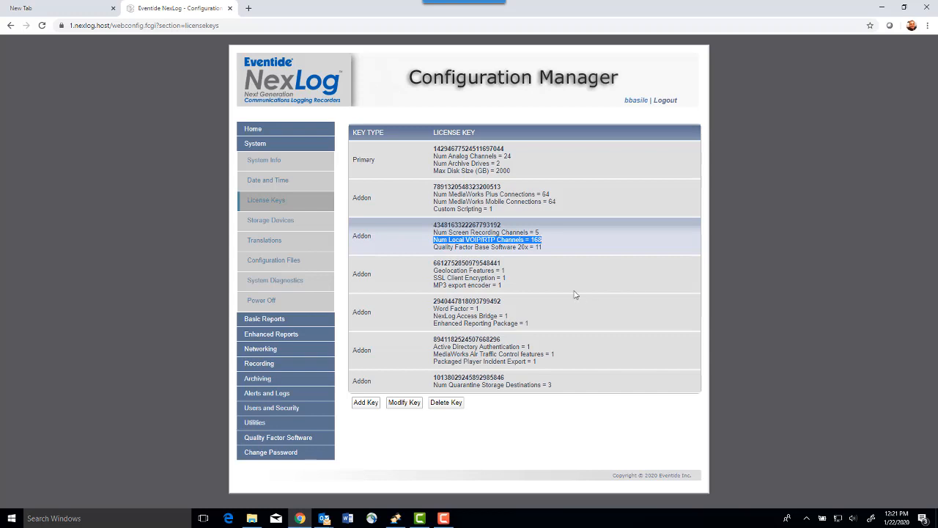
mouse_move(580, 300)
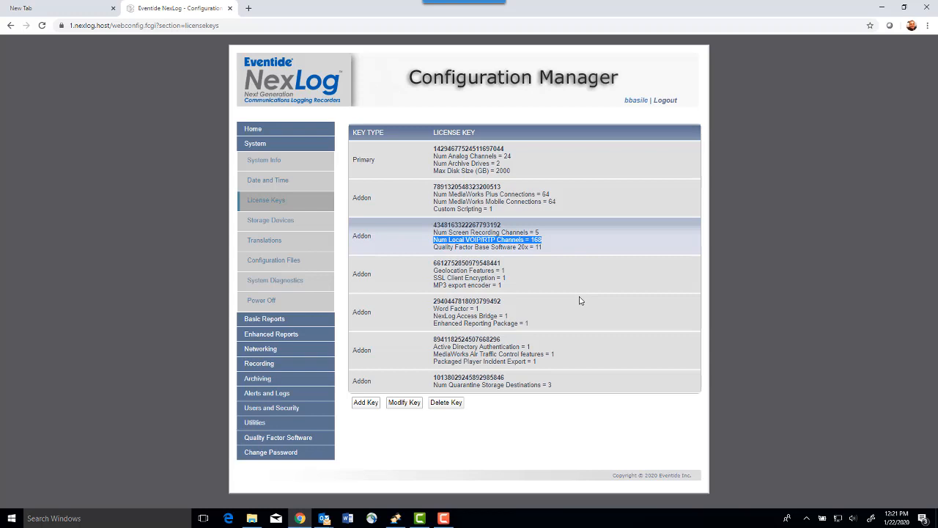
mouse_move(581, 300)
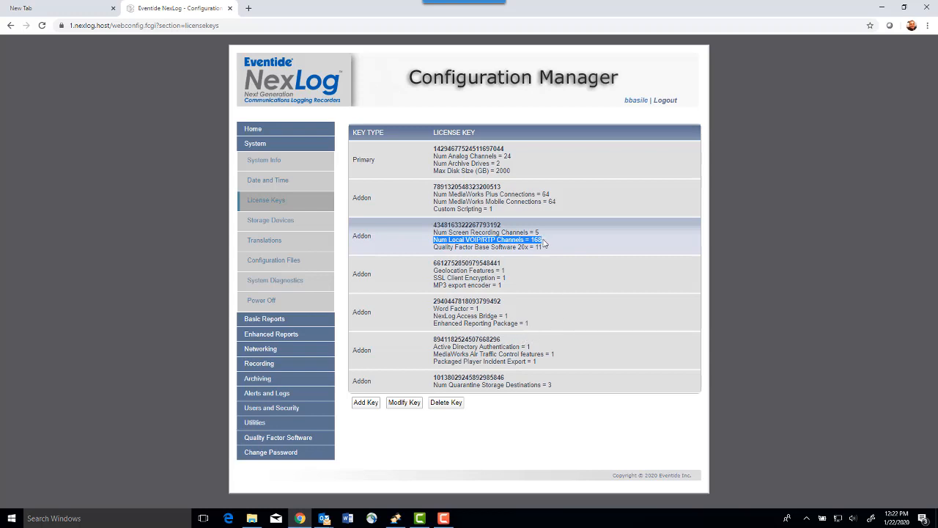
mouse_move(559, 251)
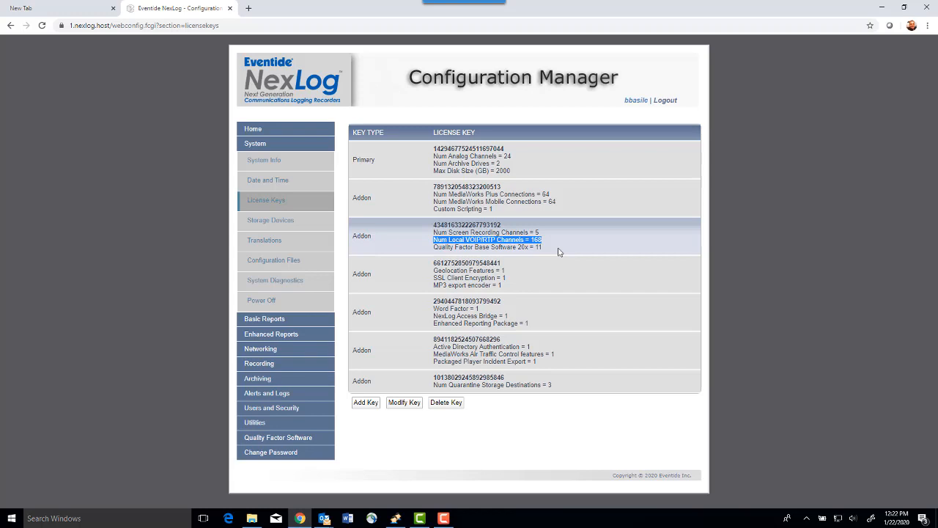
mouse_move(250, 366)
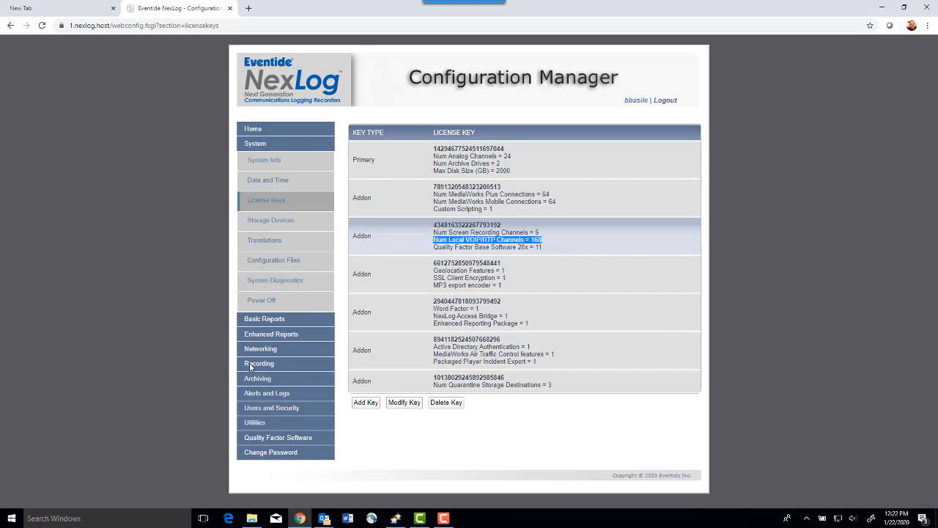
left_click(259, 363)
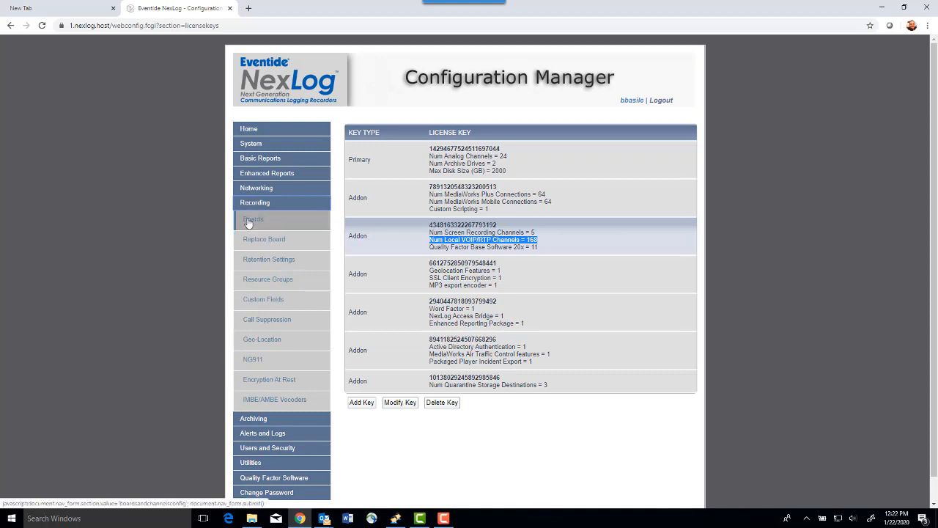
Step: Open the Boards list, then expand and collapse the 24-channel analog board's channels
left_click(252, 219)
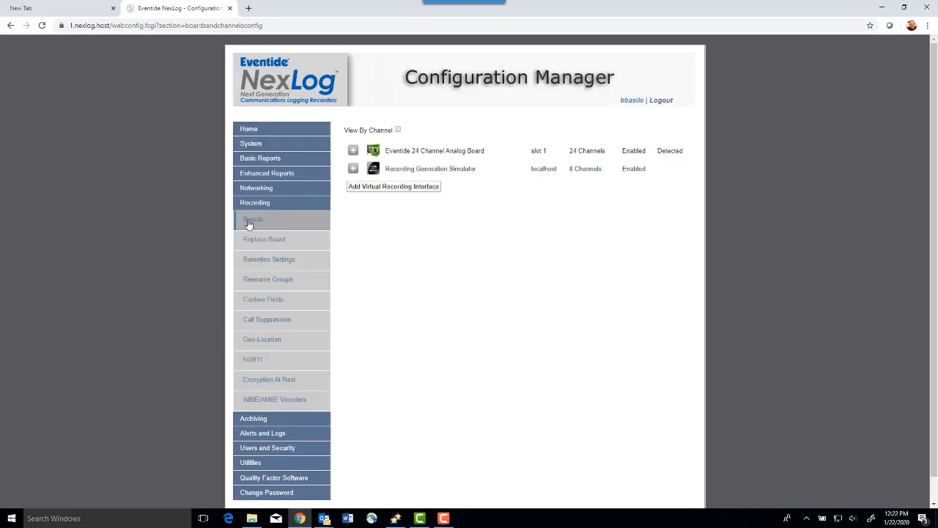
mouse_move(488, 224)
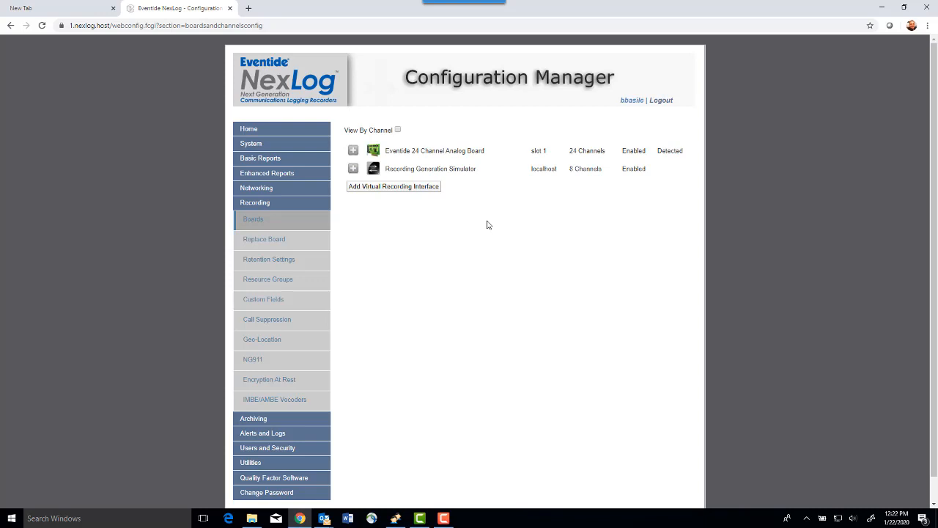
left_click(435, 150)
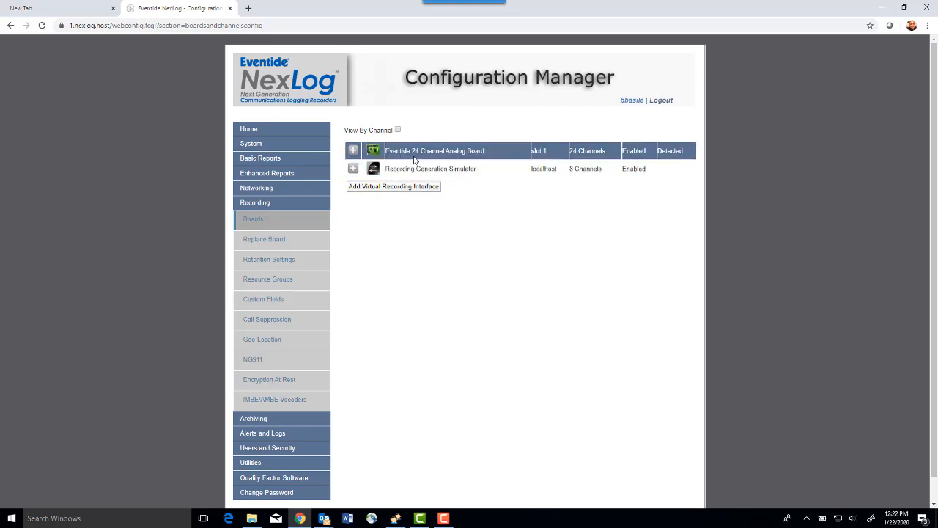
left_click(353, 150)
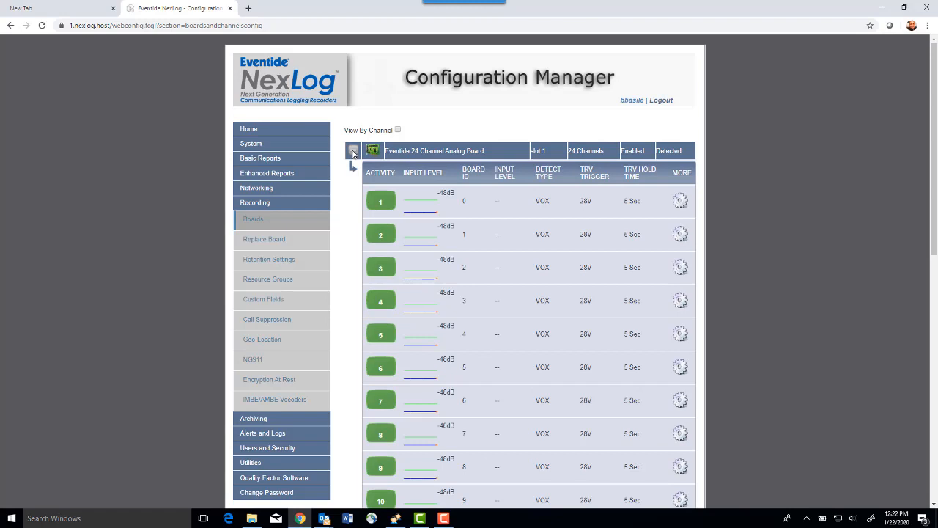
left_click(353, 150)
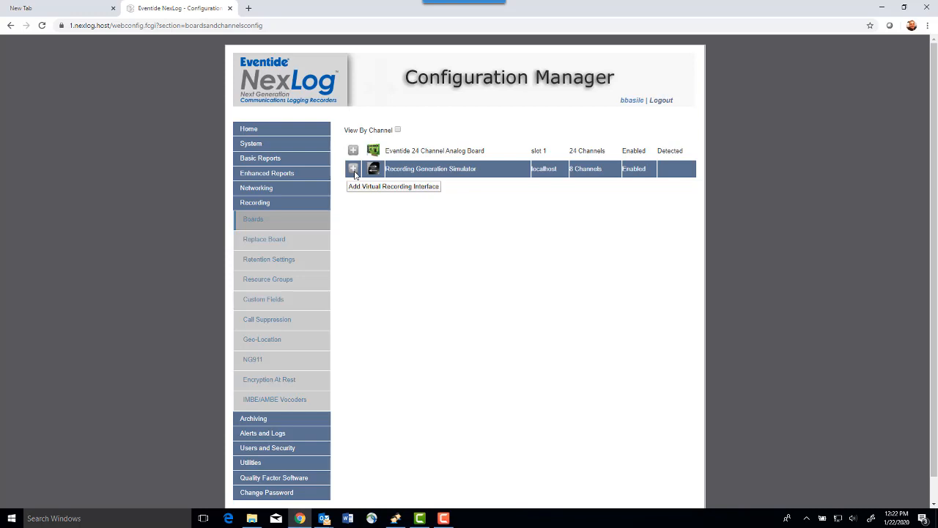
mouse_move(438, 298)
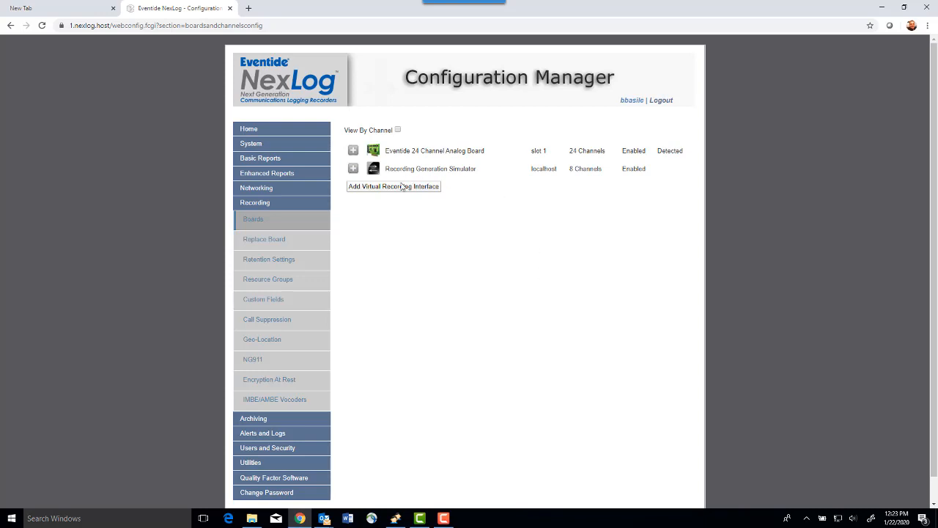
mouse_move(401, 190)
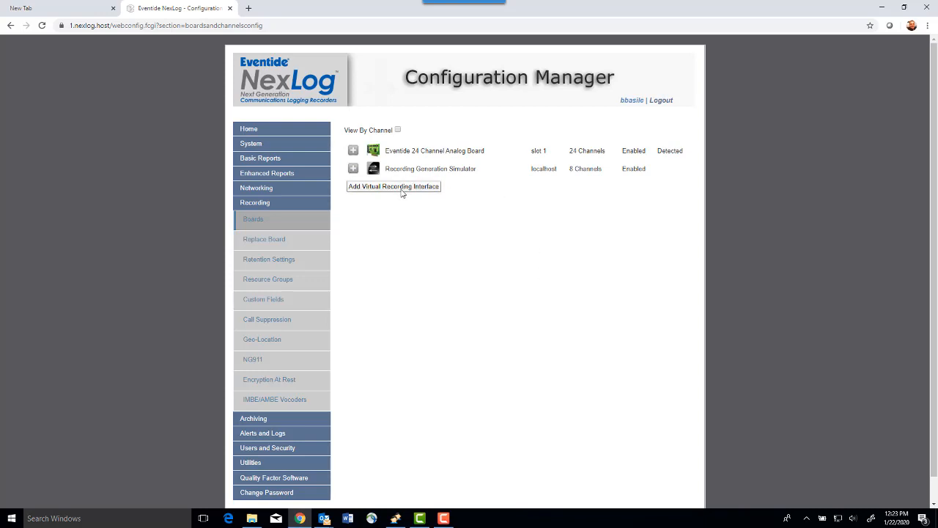
Step: Begin a new virtual recording interface with 8 channels and Local IP type
left_click(393, 186)
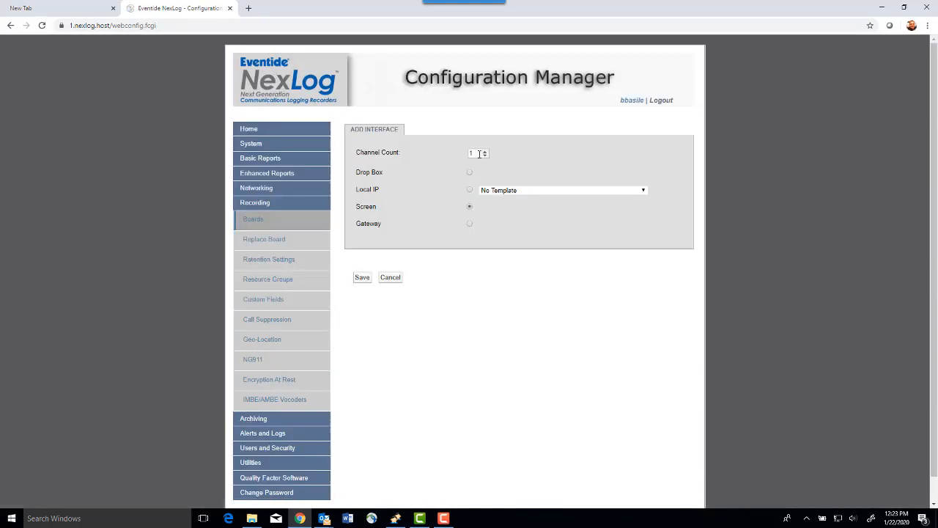
left_click(484, 150)
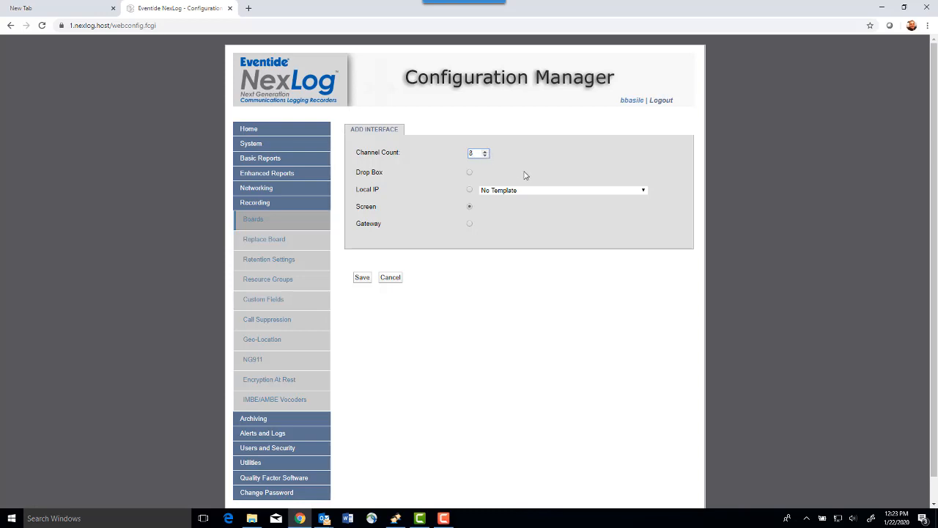
left_click(469, 189)
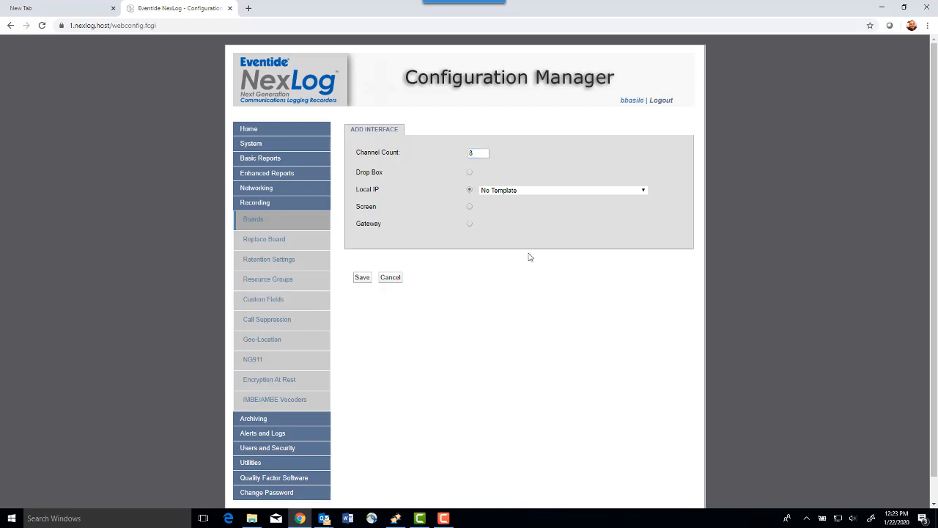
mouse_move(425, 193)
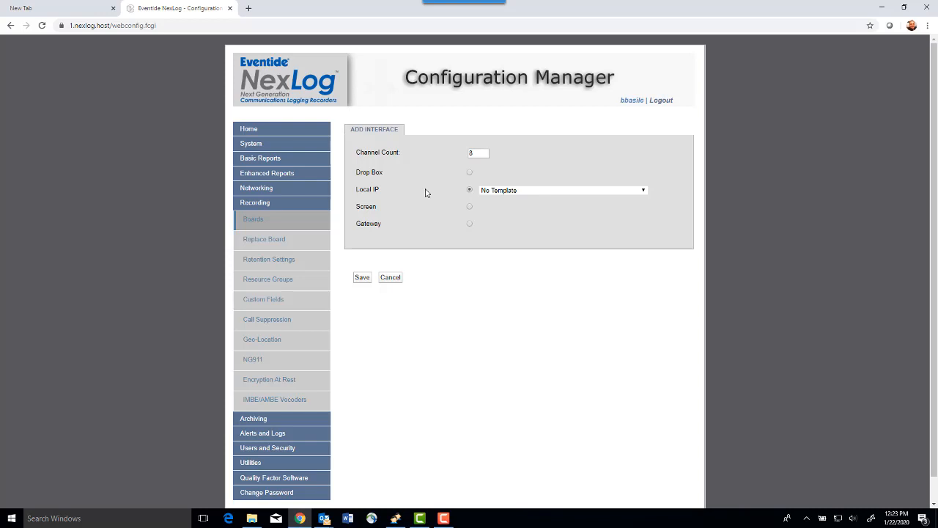
mouse_move(653, 194)
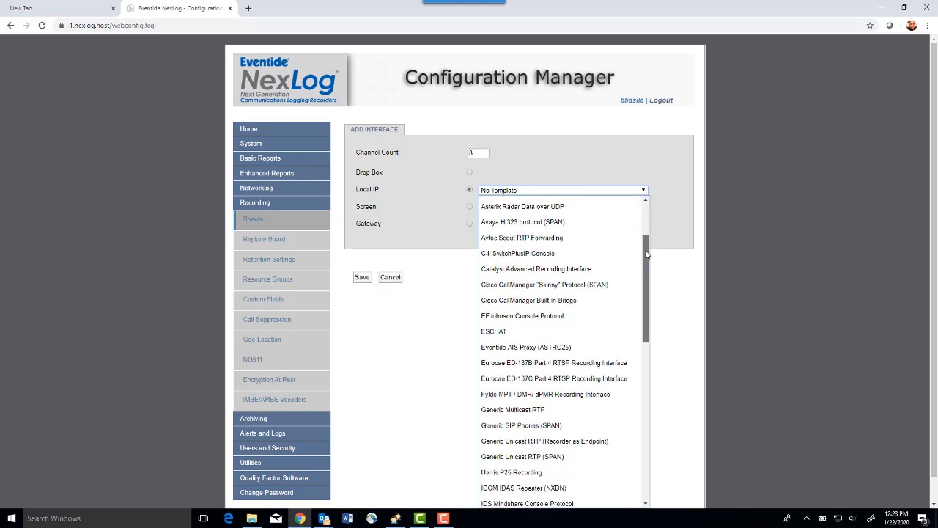
scroll("down", 3)
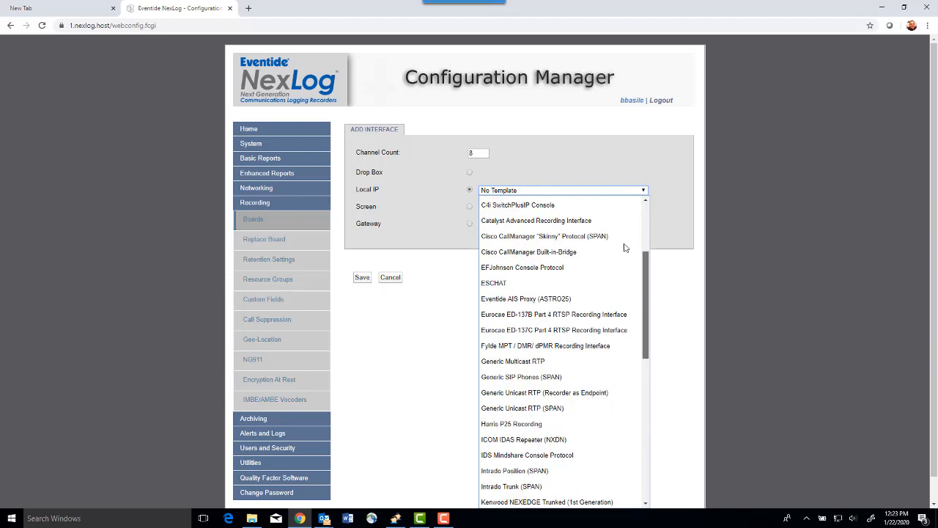
scroll("down", 3)
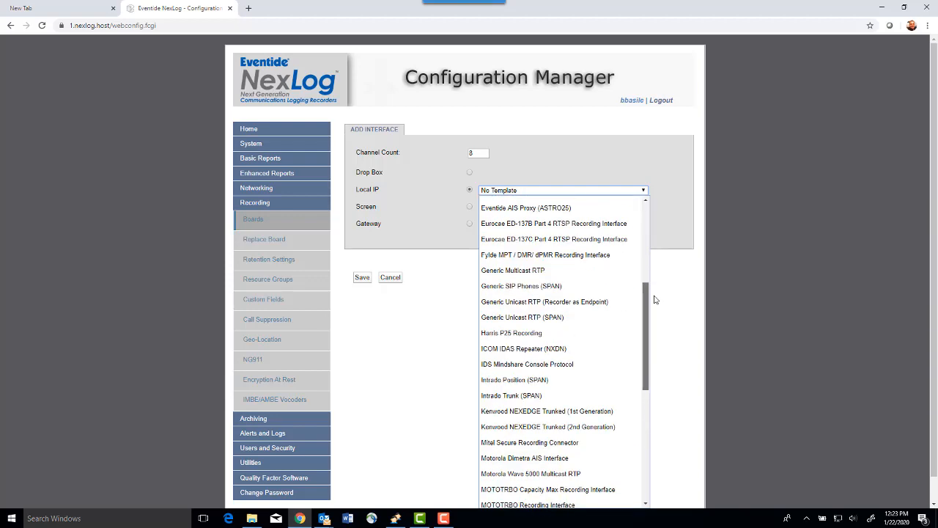
scroll("down", 3)
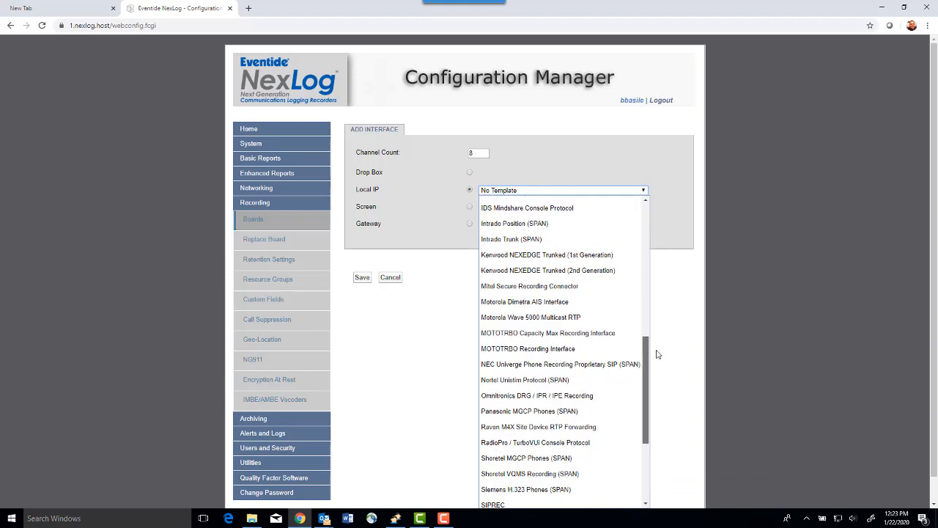
scroll("down", 3)
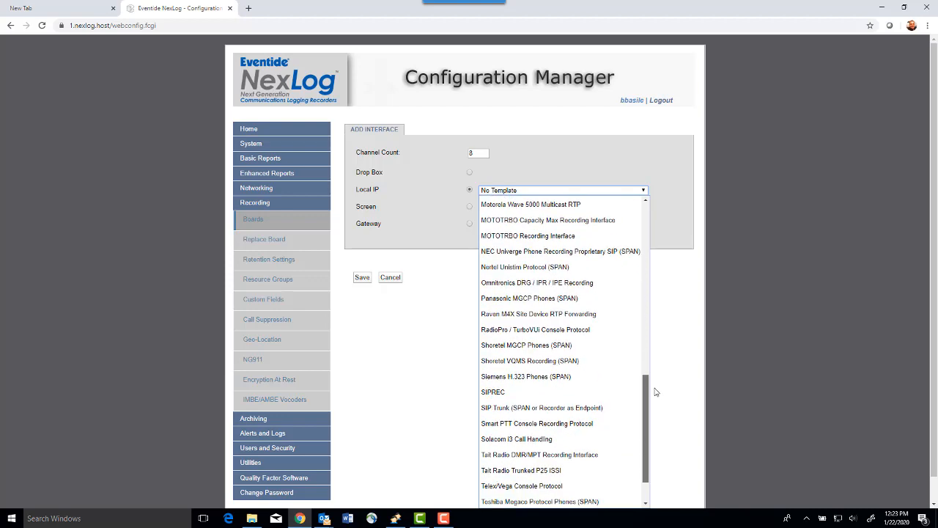
scroll("down", 3)
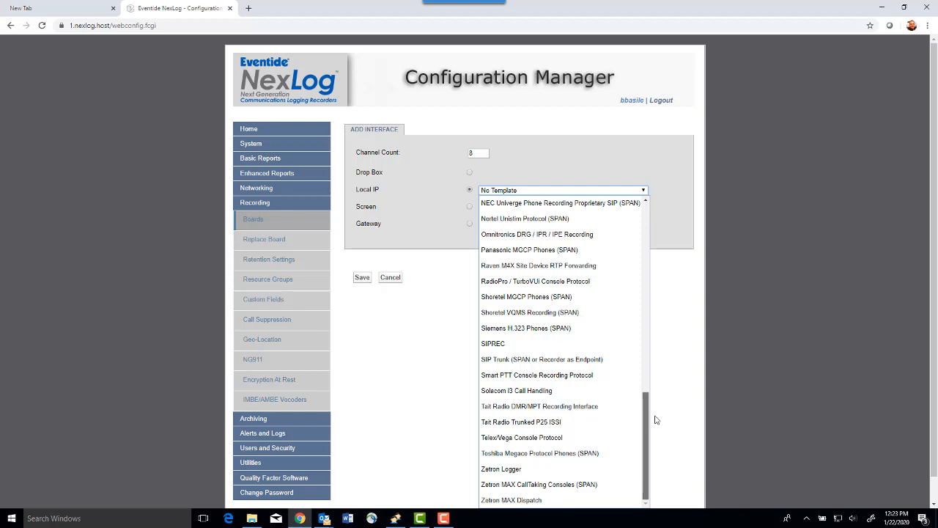
Step: Preview the Generic SIP Phones (SPAN) template, then cancel back to the Boards page
scroll("up", 3)
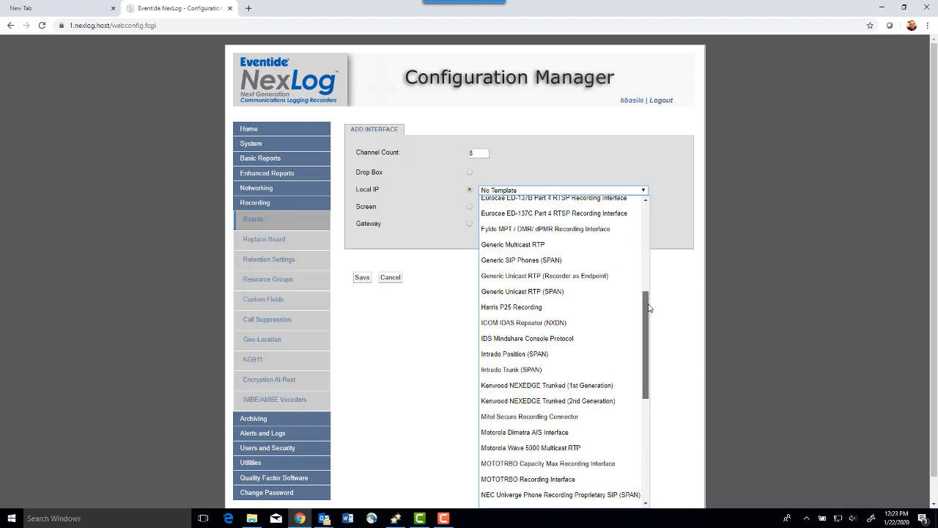
left_click(522, 260)
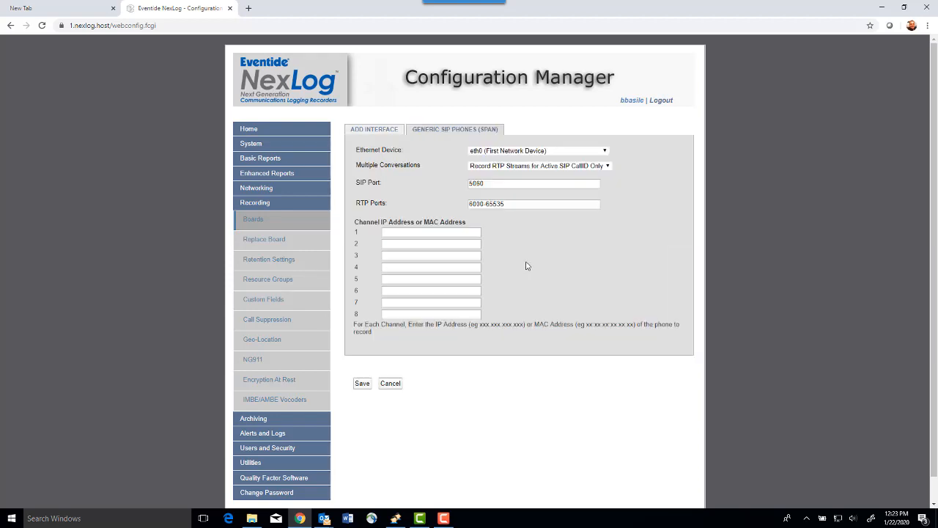
mouse_move(400, 387)
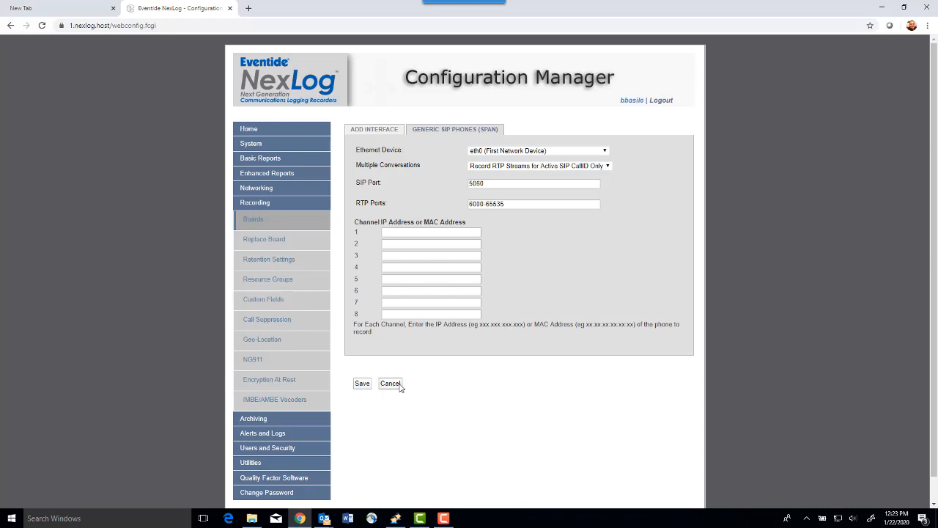
left_click(390, 383)
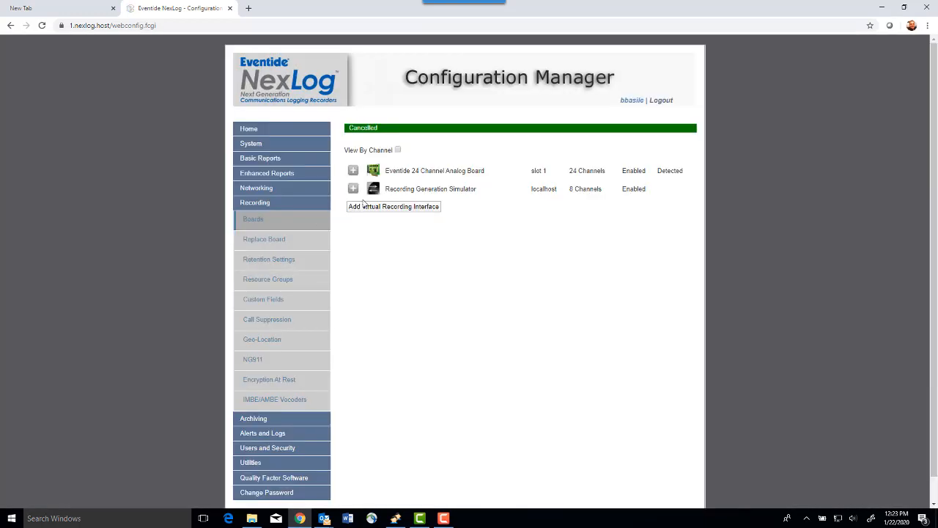
left_click(393, 206)
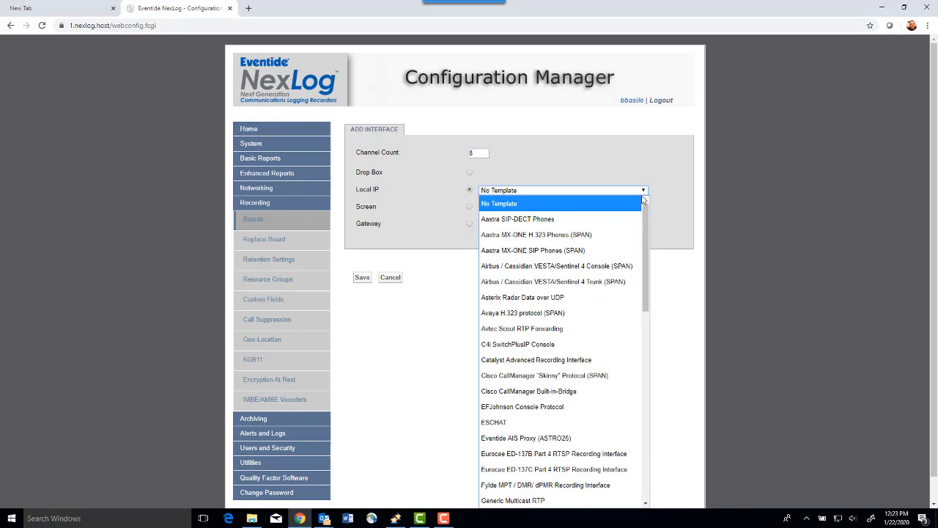
scroll("down", 3)
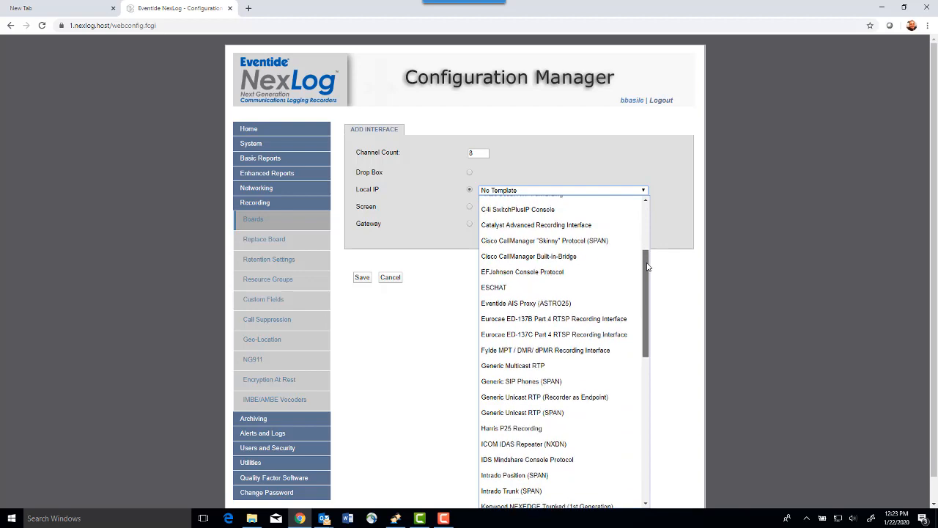
scroll("up", 3)
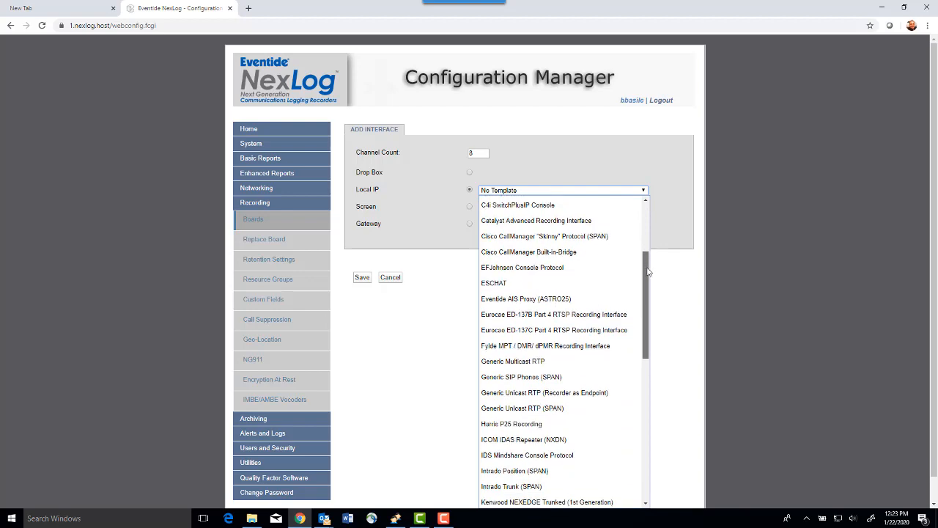
scroll("down", 3)
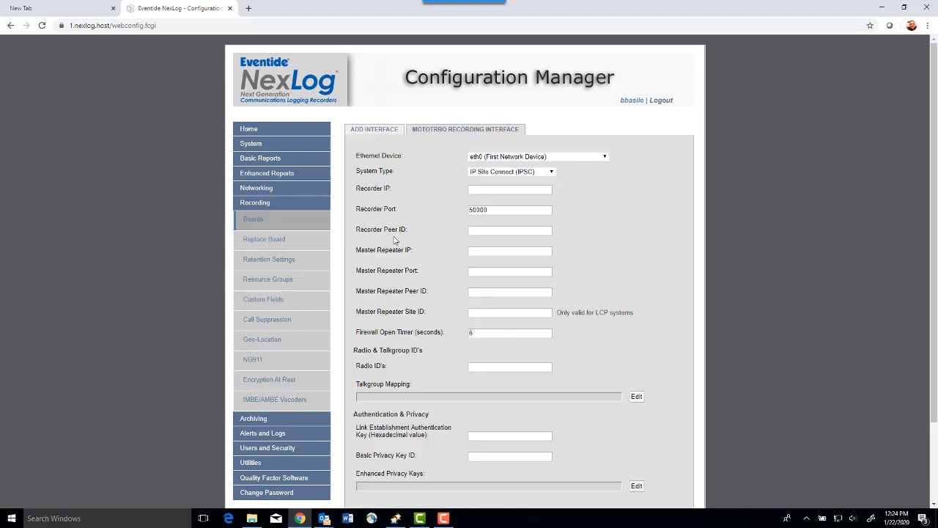
scroll("down", 3)
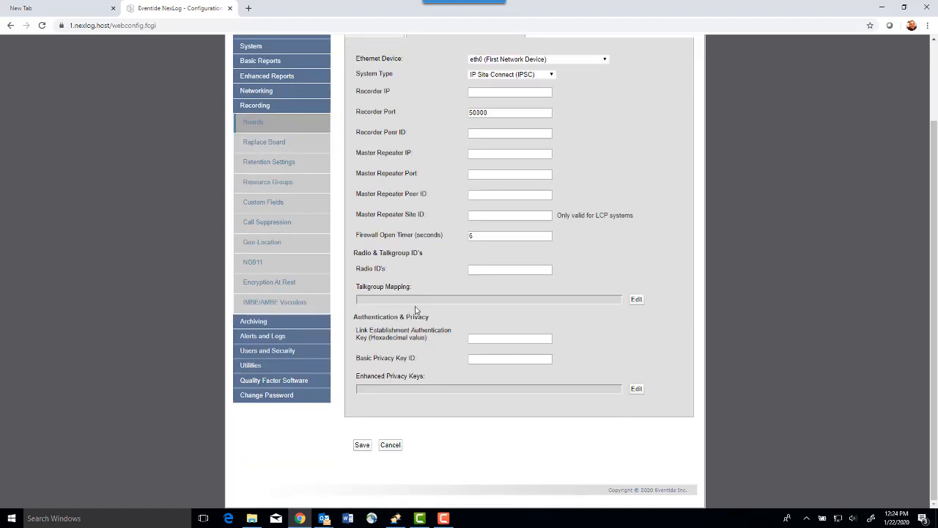
mouse_move(396, 278)
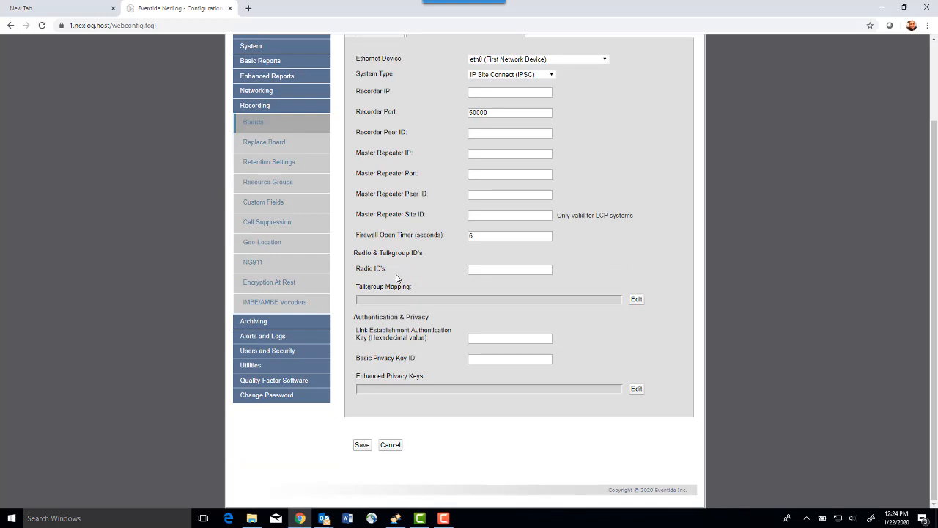
scroll("up", 3)
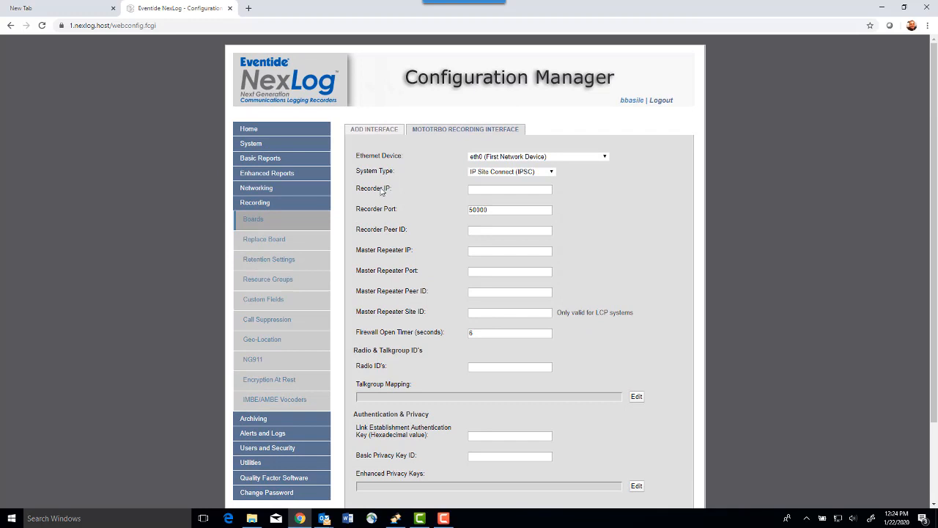
mouse_move(393, 282)
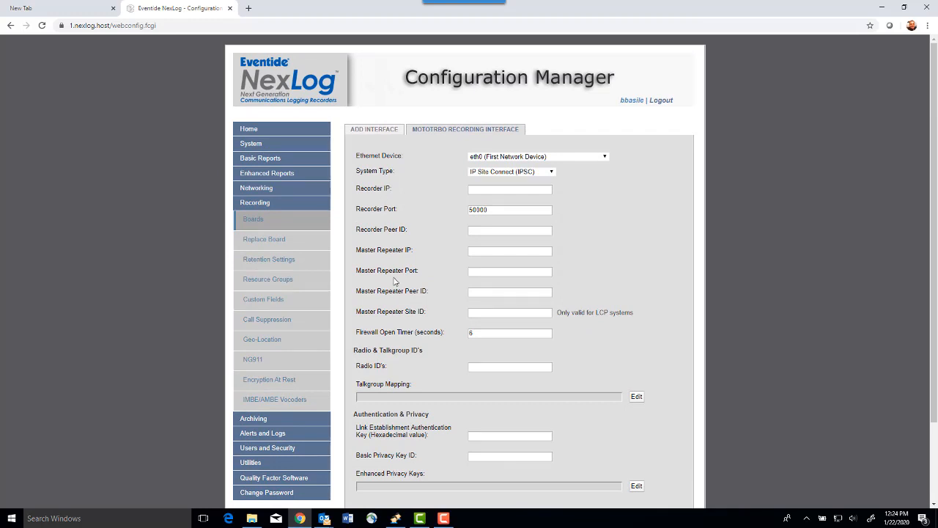
mouse_move(396, 263)
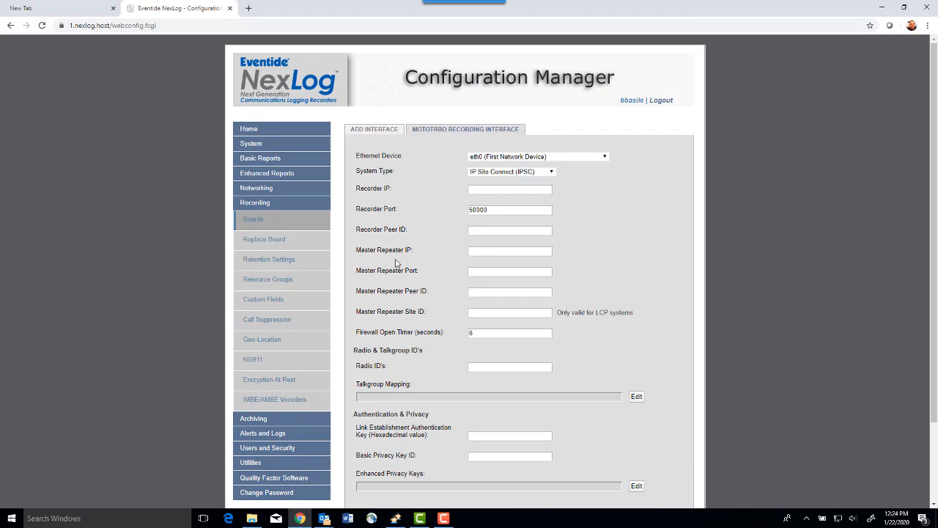
scroll("down", 3)
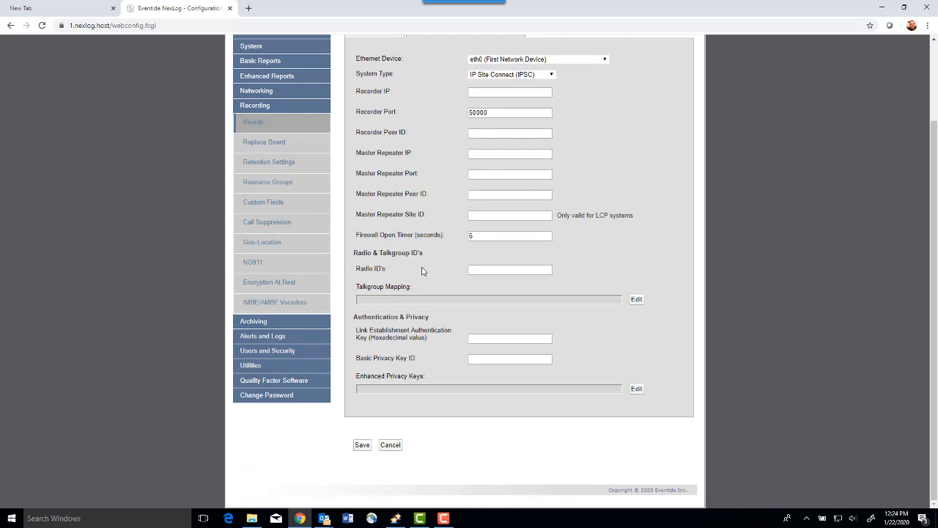
scroll("up", 3)
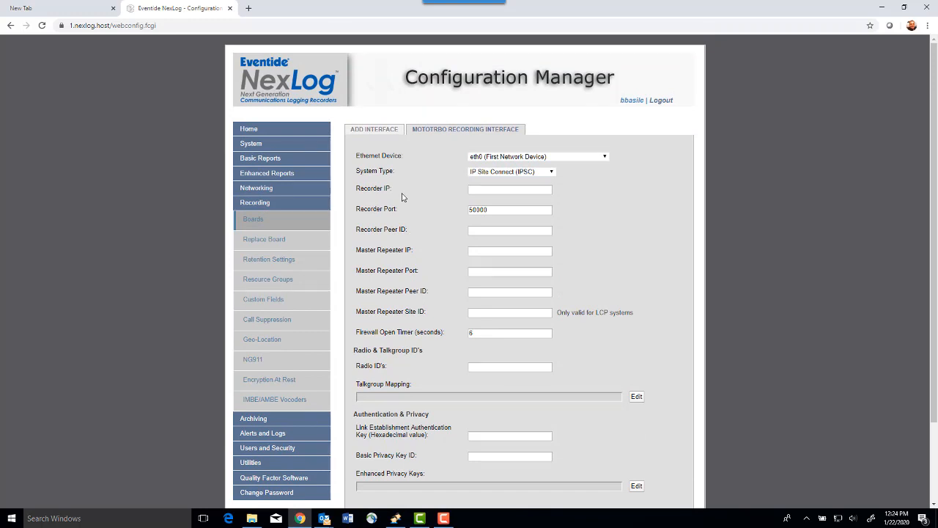
mouse_move(419, 344)
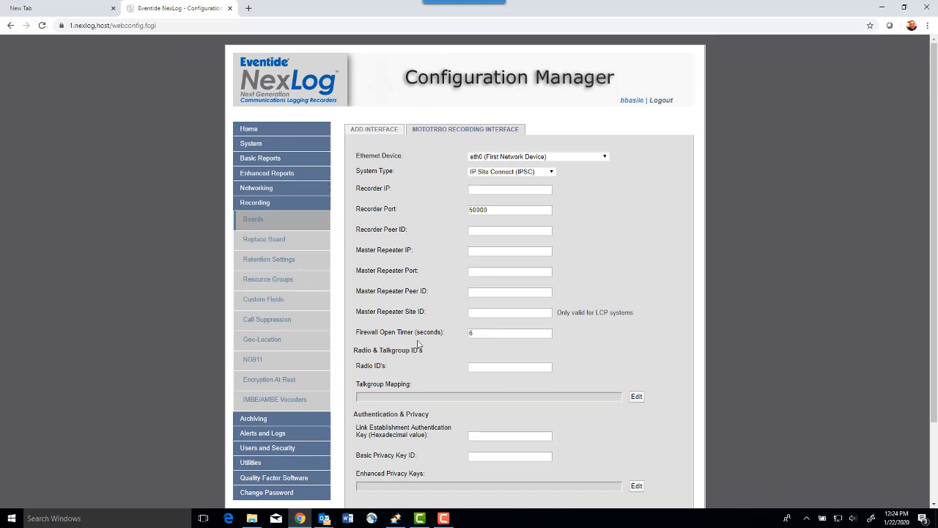
scroll("down", 3)
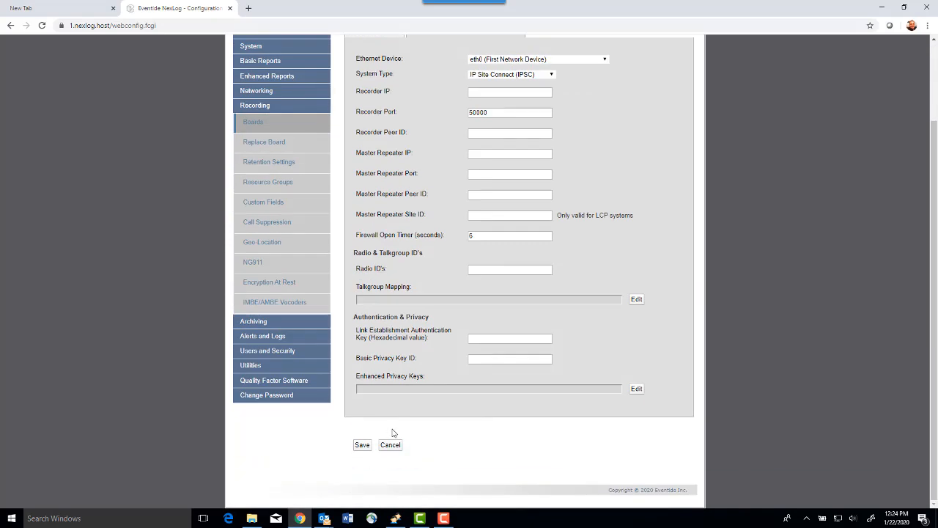
scroll("up", 3)
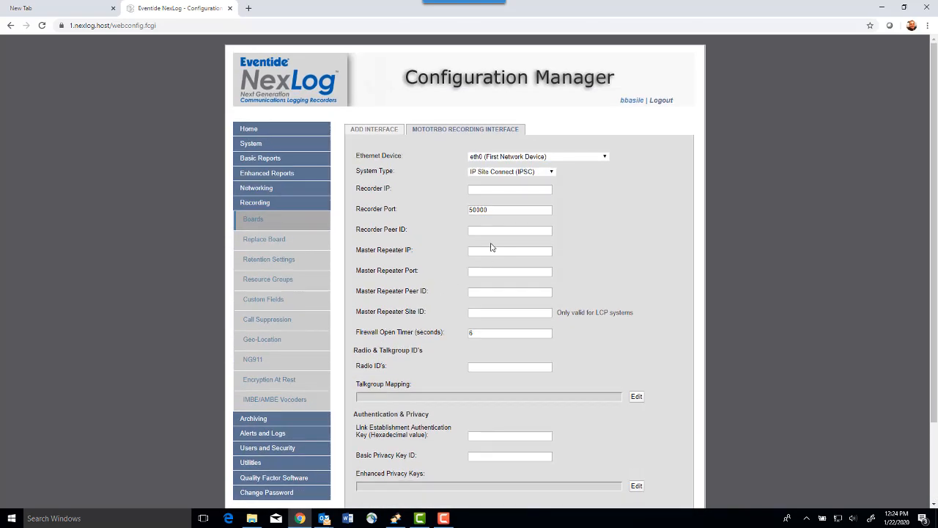
scroll("down", 3)
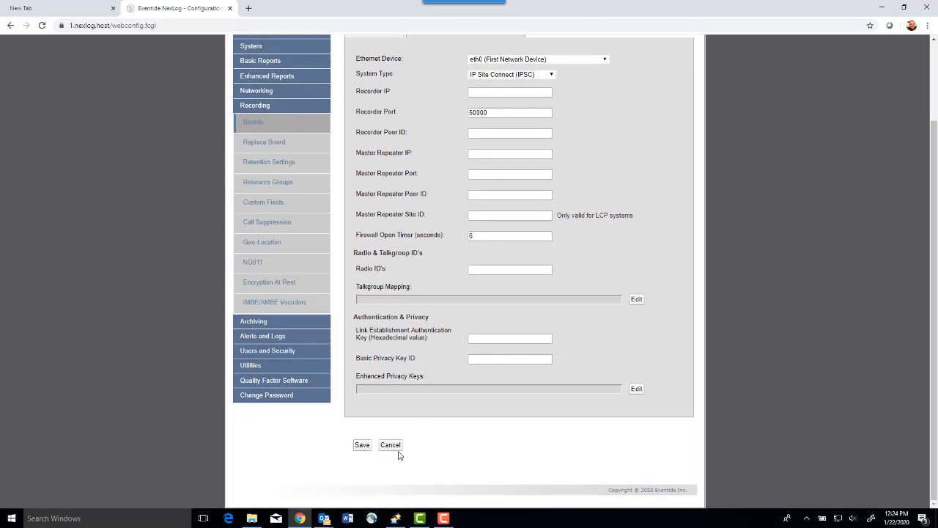
mouse_move(394, 486)
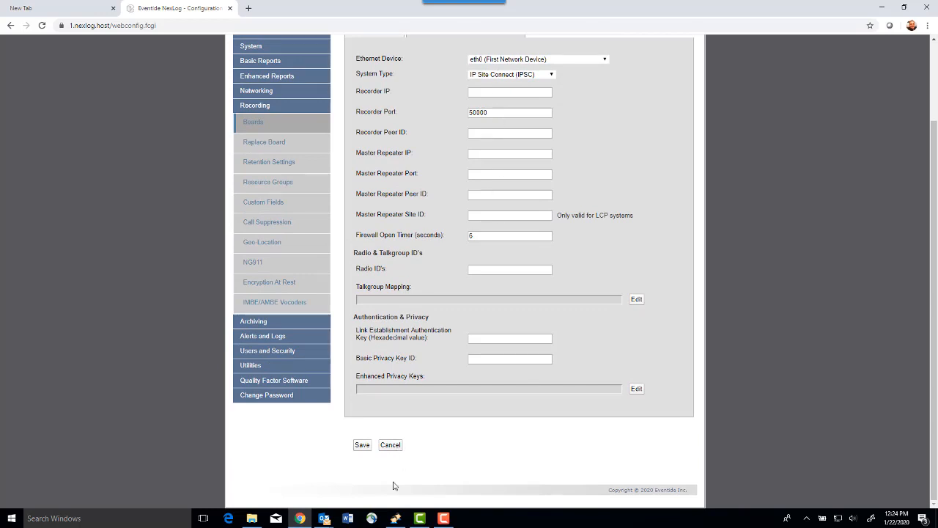
left_click(390, 444)
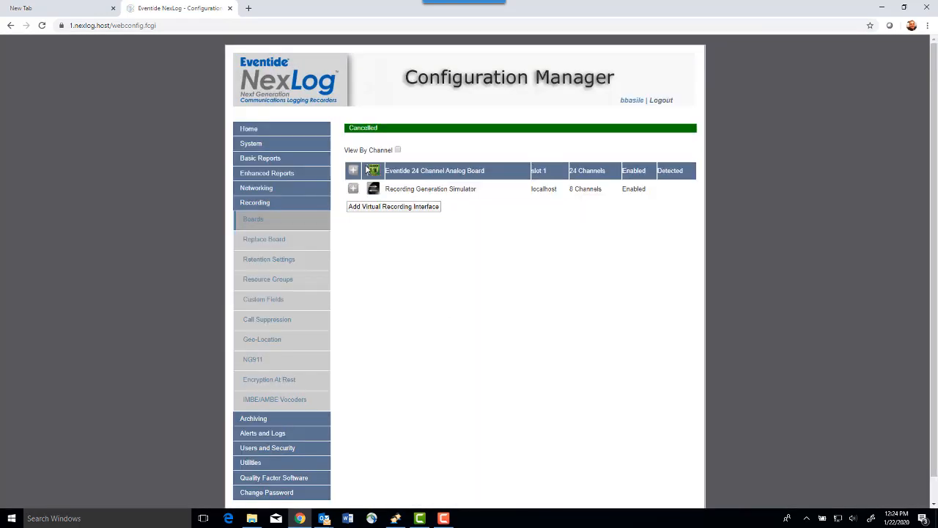
Step: Add another virtual interface using the Generic Multicast RTP template
left_click(393, 206)
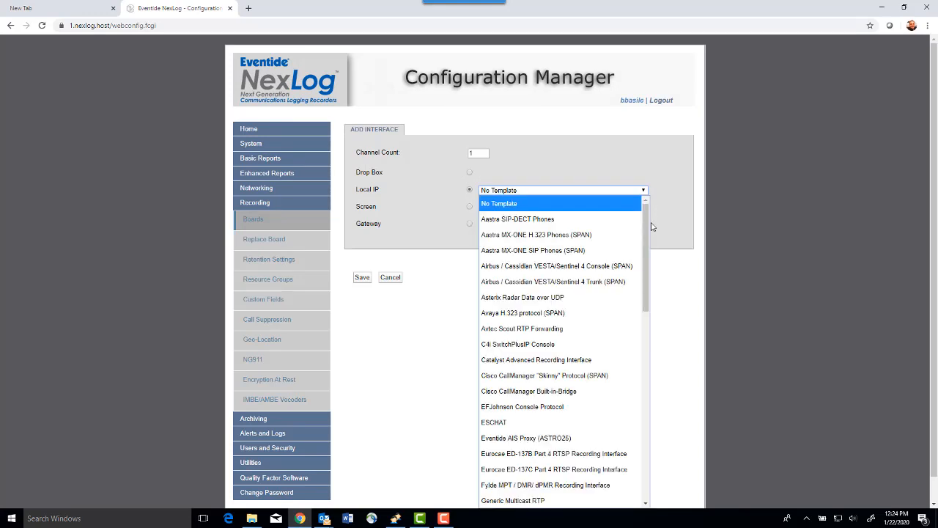
scroll("down", 3)
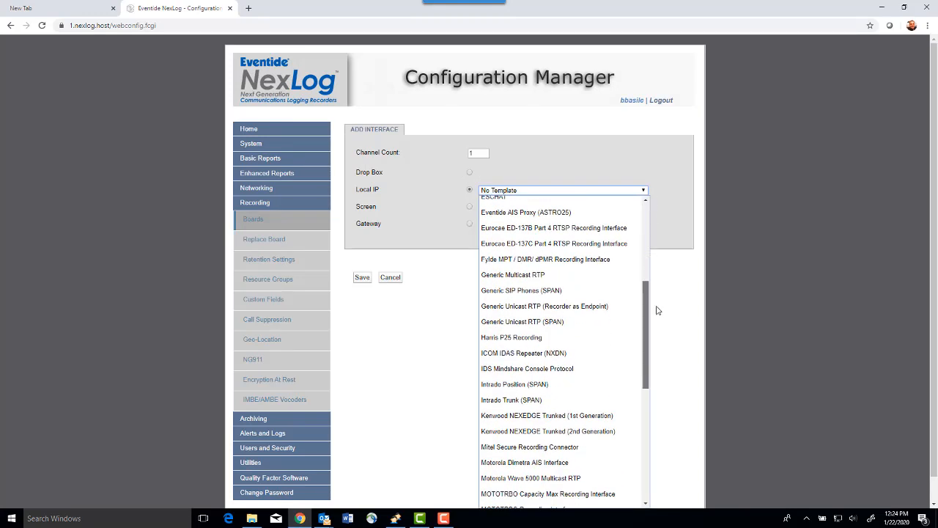
left_click(512, 275)
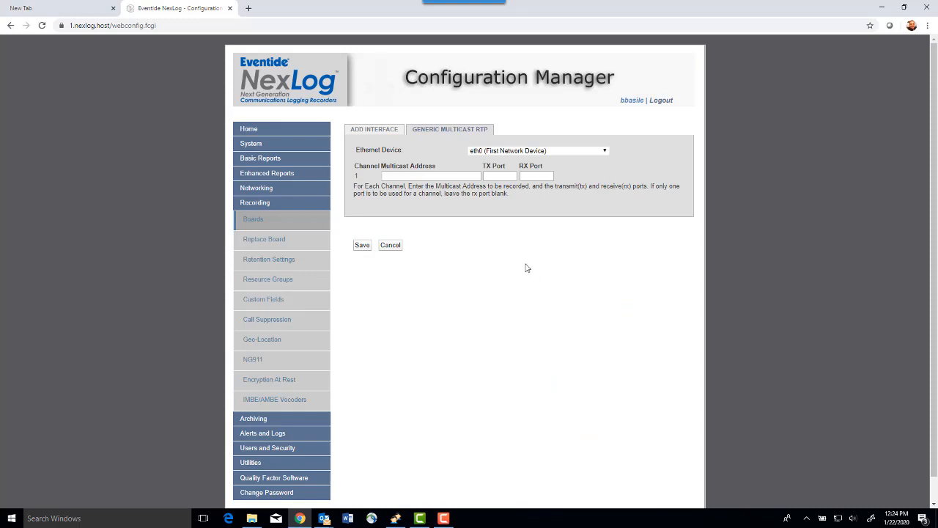
mouse_move(453, 164)
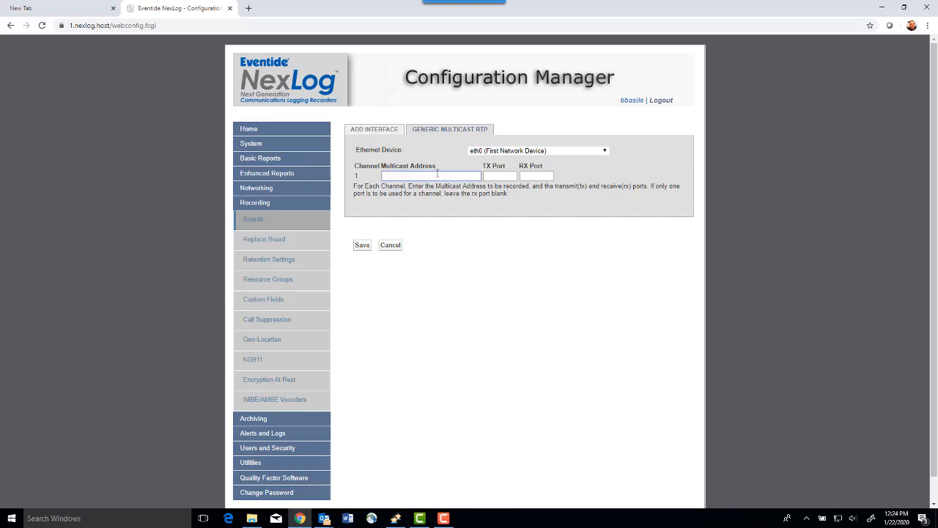
Step: Enter multicast address 213455 for channel 1 and save the interface
type("213455")
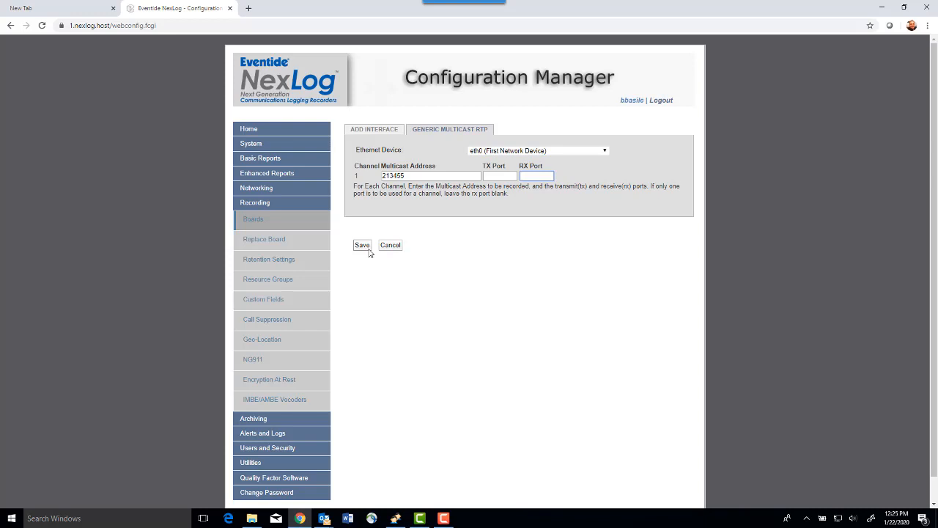
left_click(362, 245)
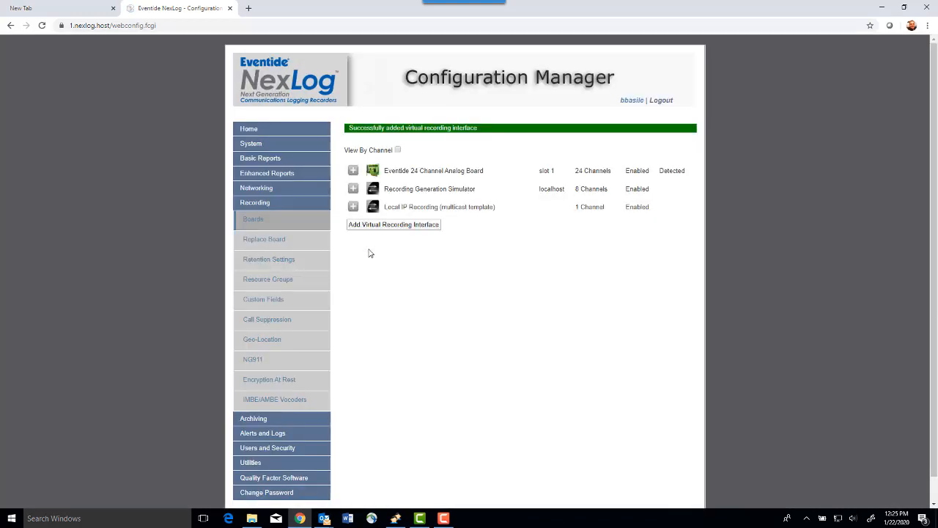
Step: Select the Local IP Recording (multicast template) board and expand its channel row
left_click(440, 206)
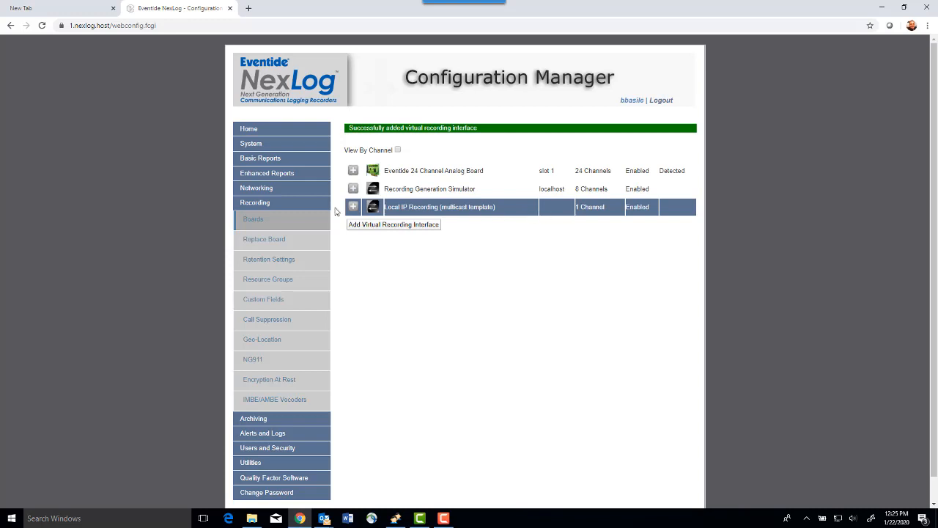
left_click(353, 206)
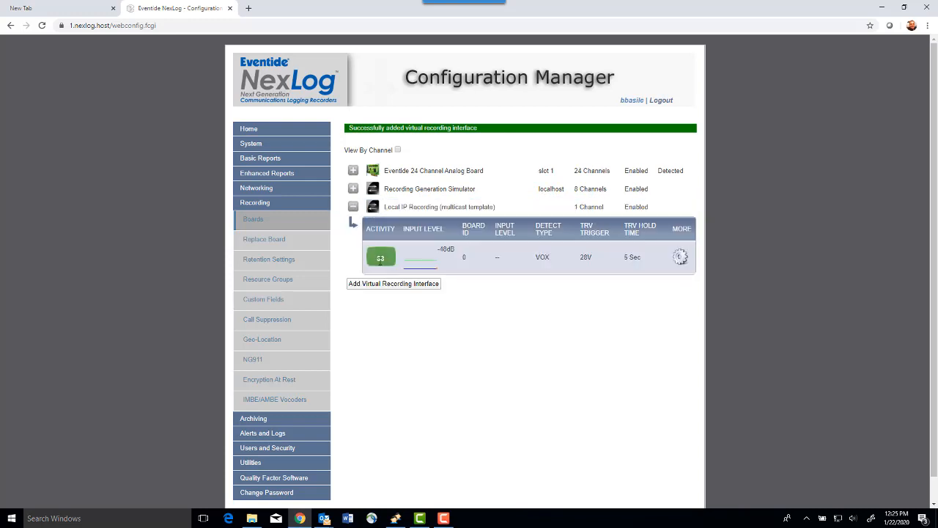